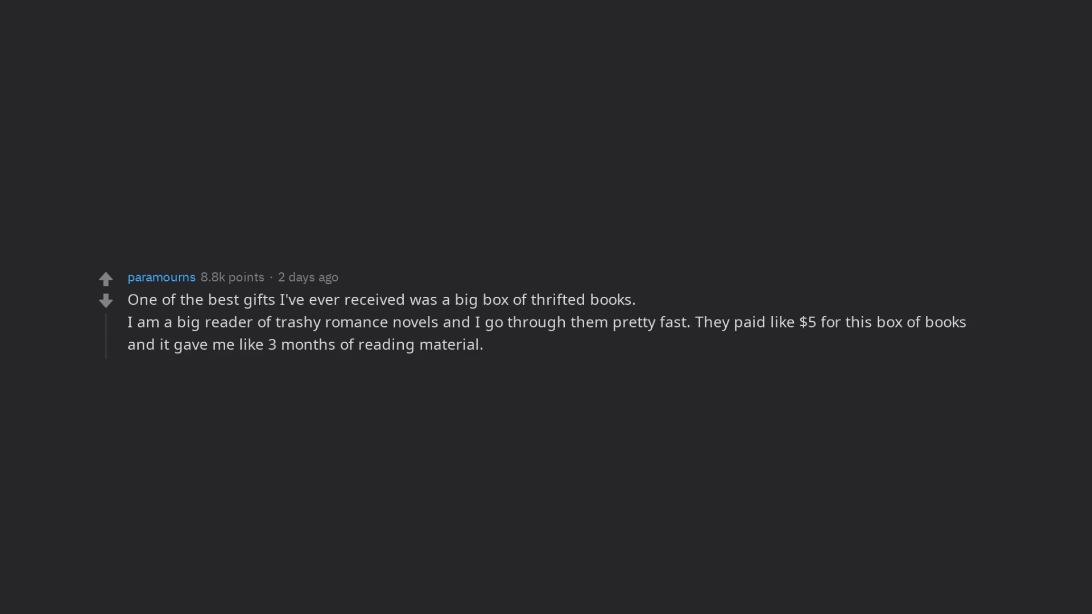
{"action": "type", "text": "I was super happy!"}
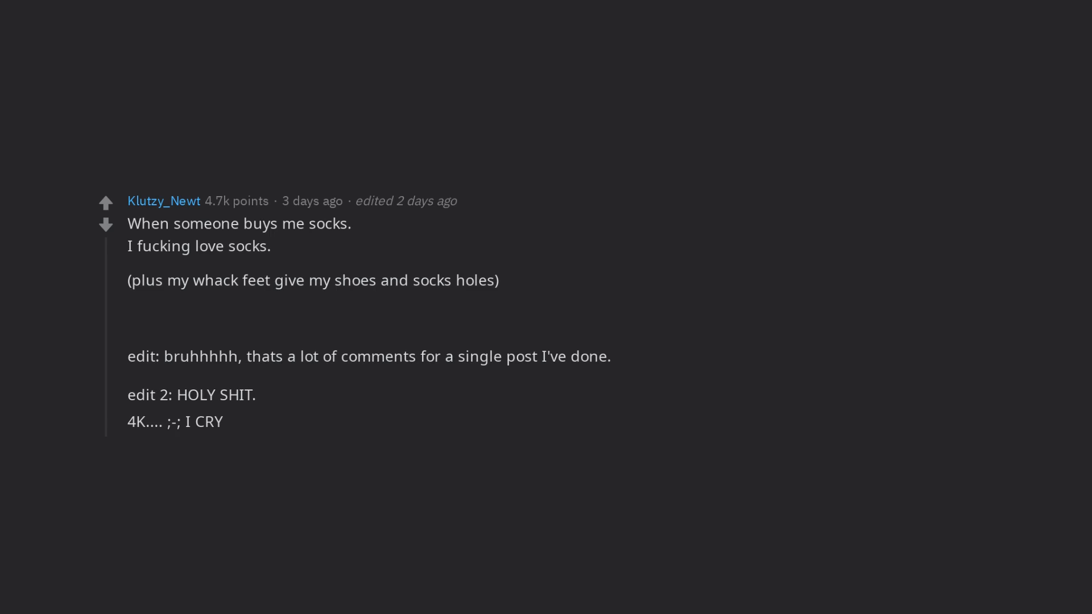
{"action": "scroll", "scroll_direction": "down", "scroll_amount": 3}
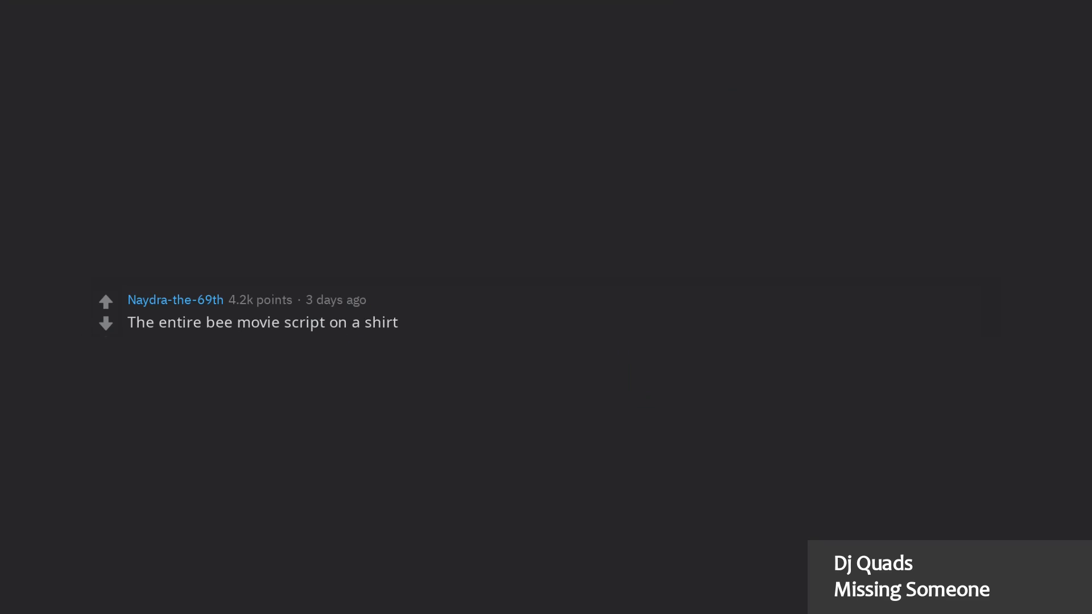